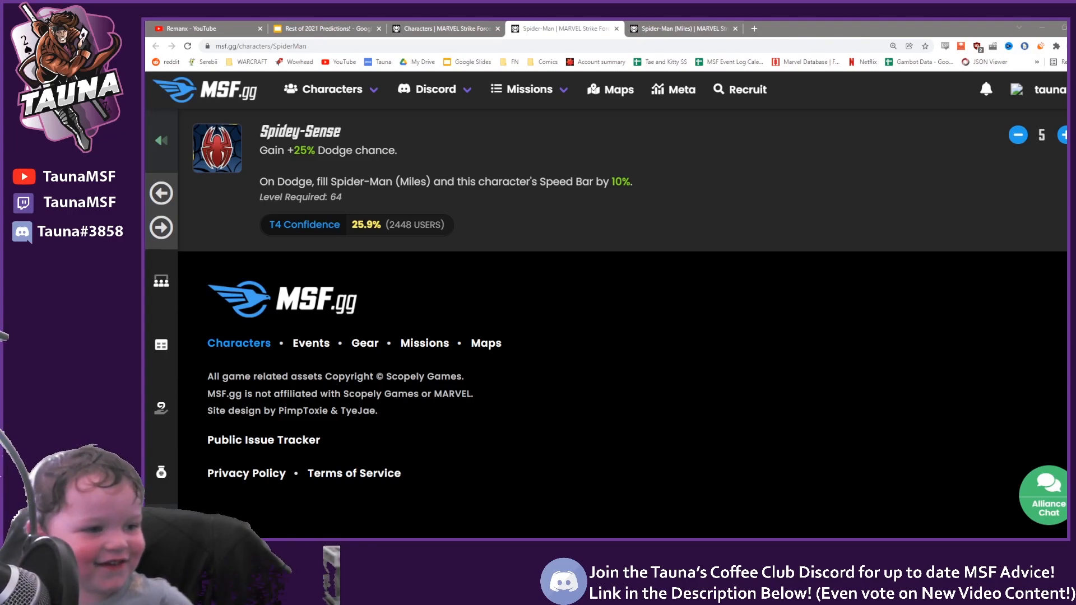
# Scroll through Spider-Man's ability list, reviewing Spidey-Sense and the other abilities
pyautogui.scroll(-3)
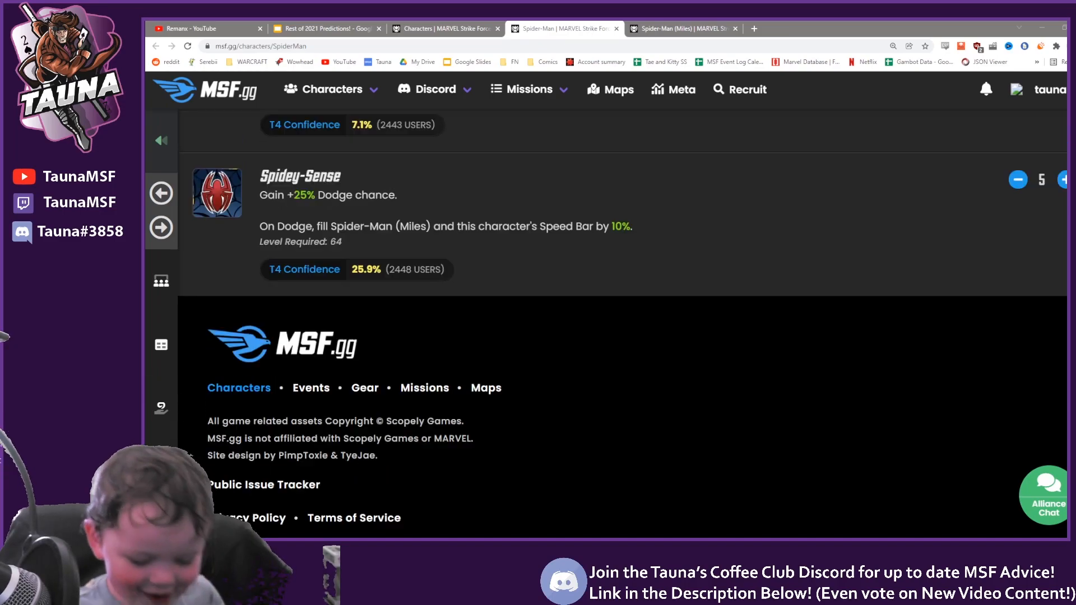
pyautogui.scroll(3)
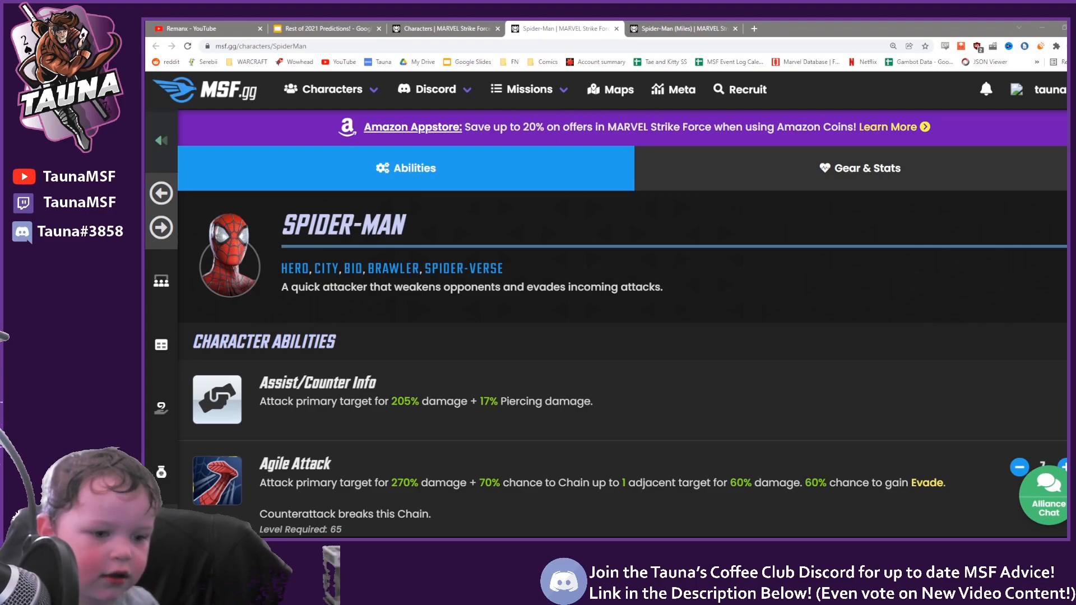
pyautogui.scroll(-3)
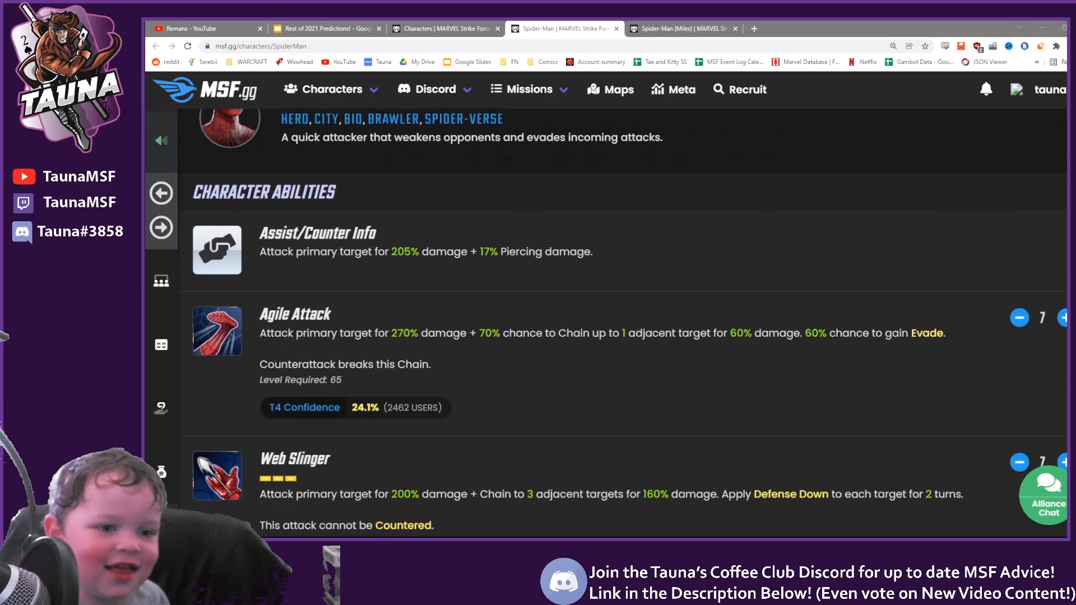
pyautogui.scroll(-3)
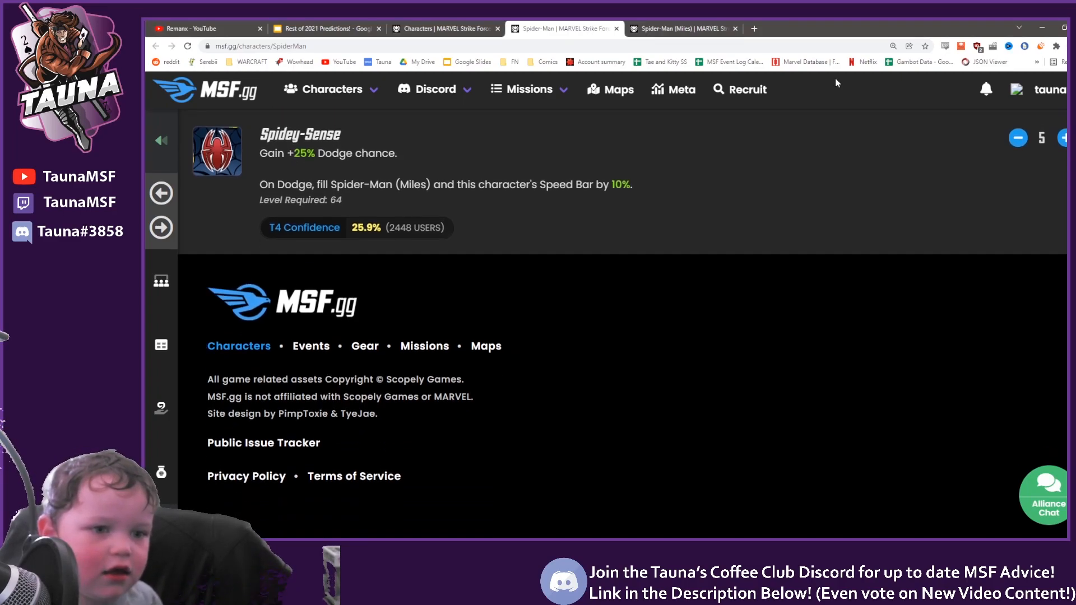
pyautogui.scroll(3)
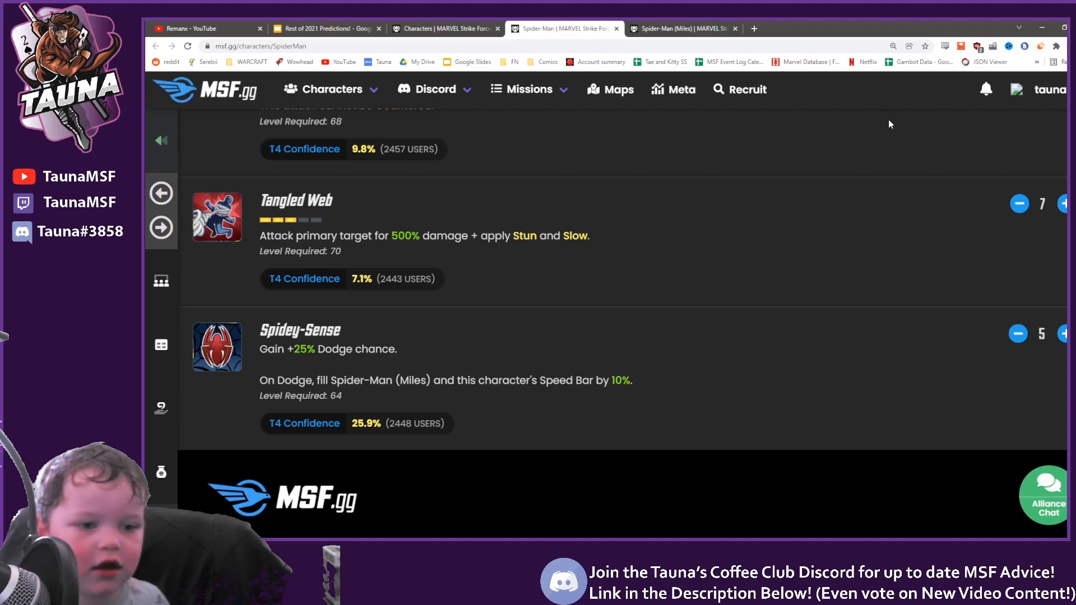
pyautogui.scroll(-3)
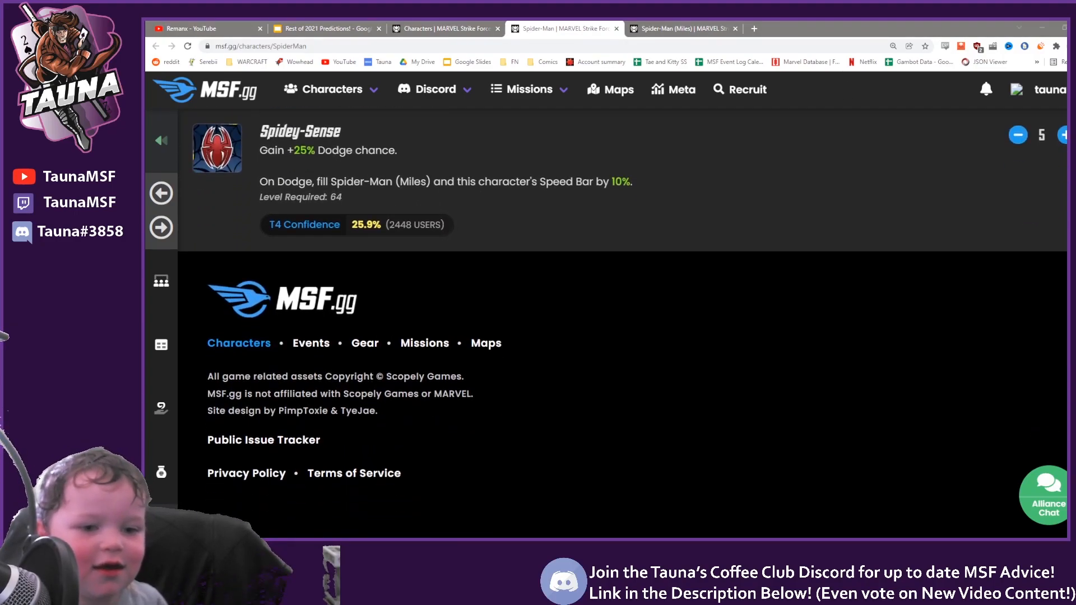
pyautogui.scroll(3)
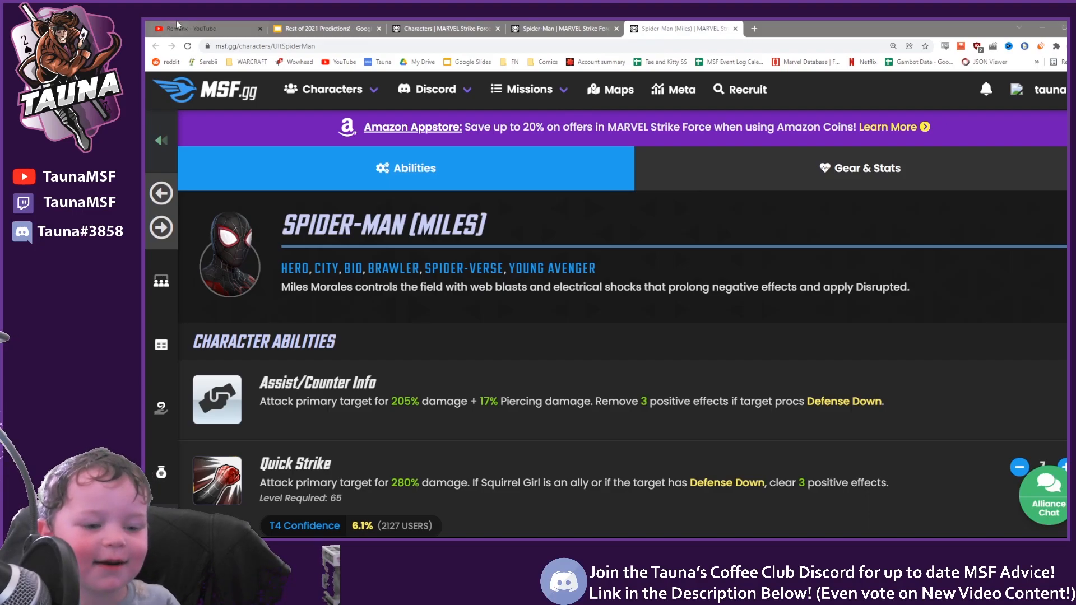
# Glance at the YouTube channel, return to the characters list and open Dormammu's page
pyautogui.click(199, 28)
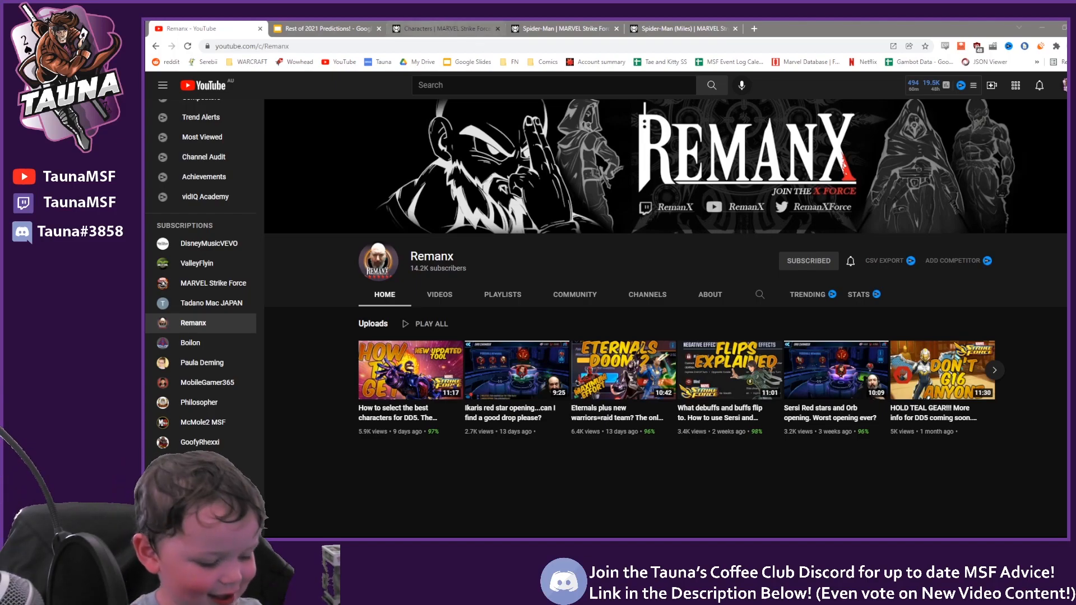
pyautogui.click(439, 28)
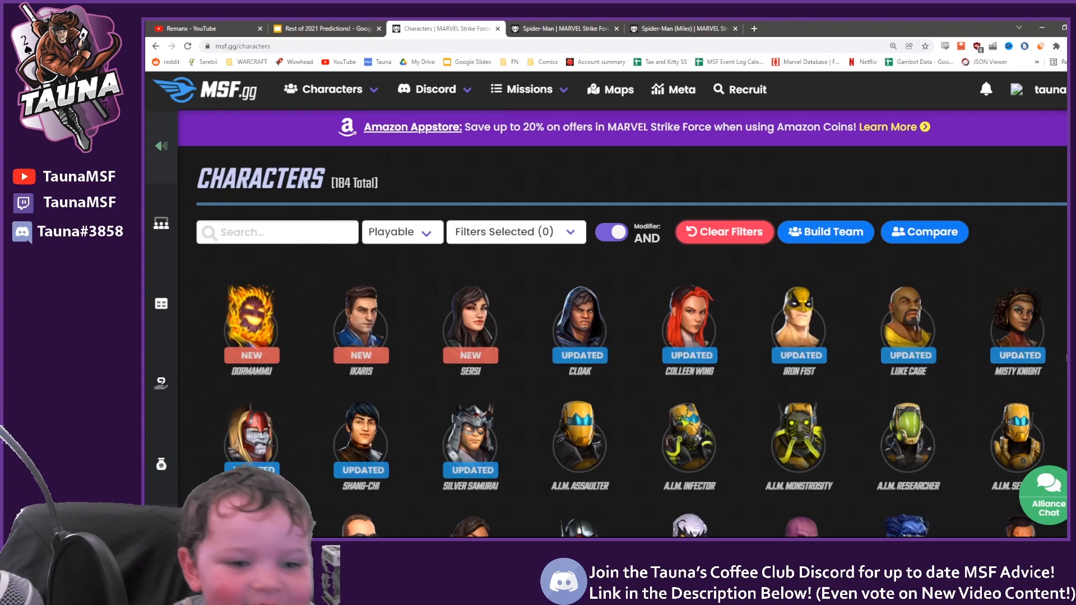
pyautogui.click(250, 321)
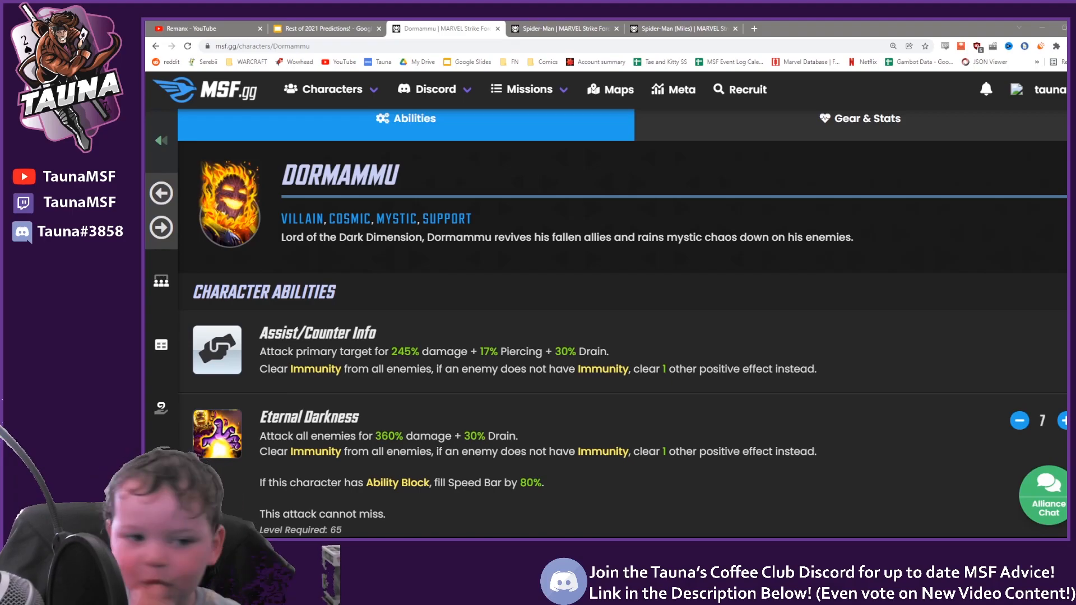
pyautogui.doubleClick(340, 176)
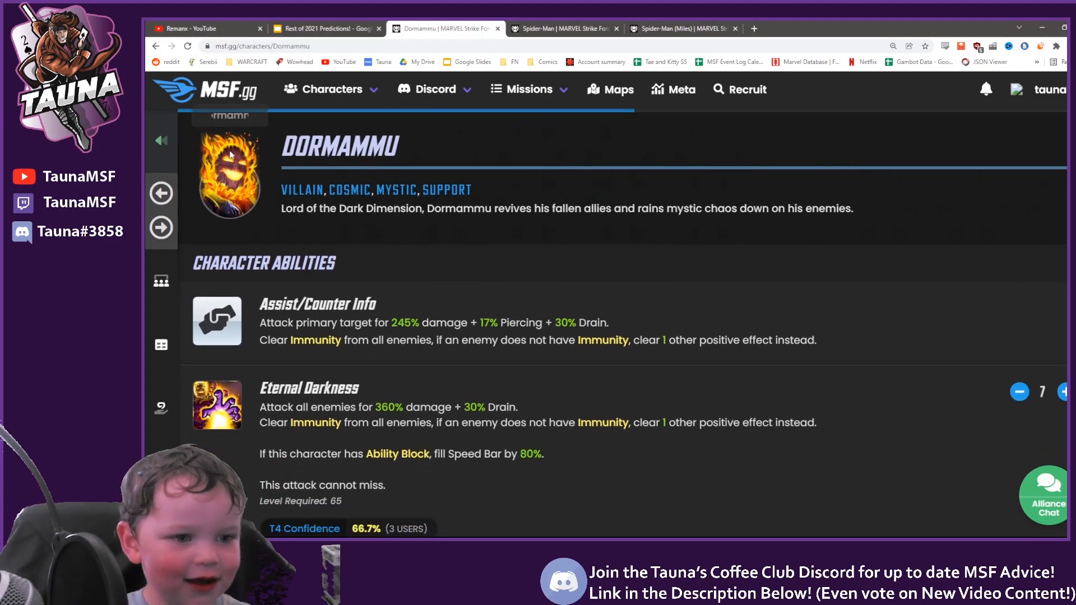
pyautogui.scroll(-3)
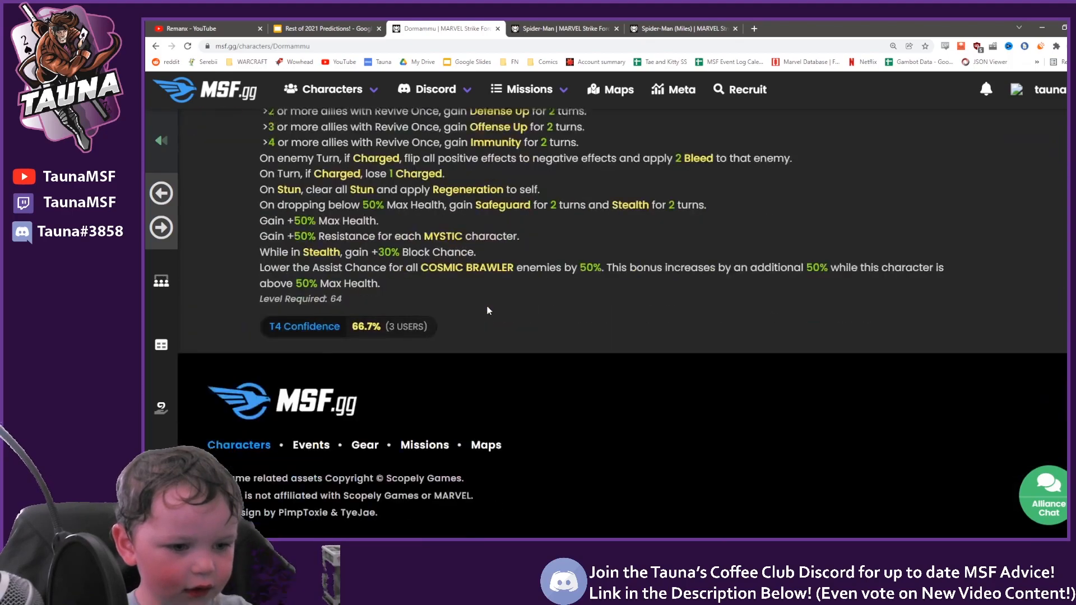
pyautogui.scroll(-3)
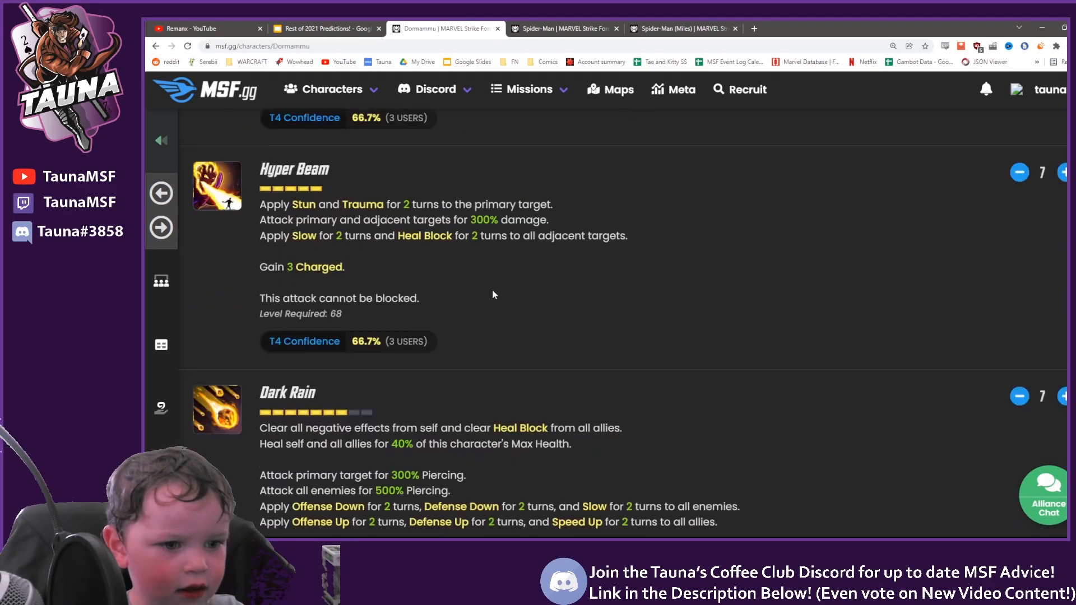
pyautogui.scroll(3)
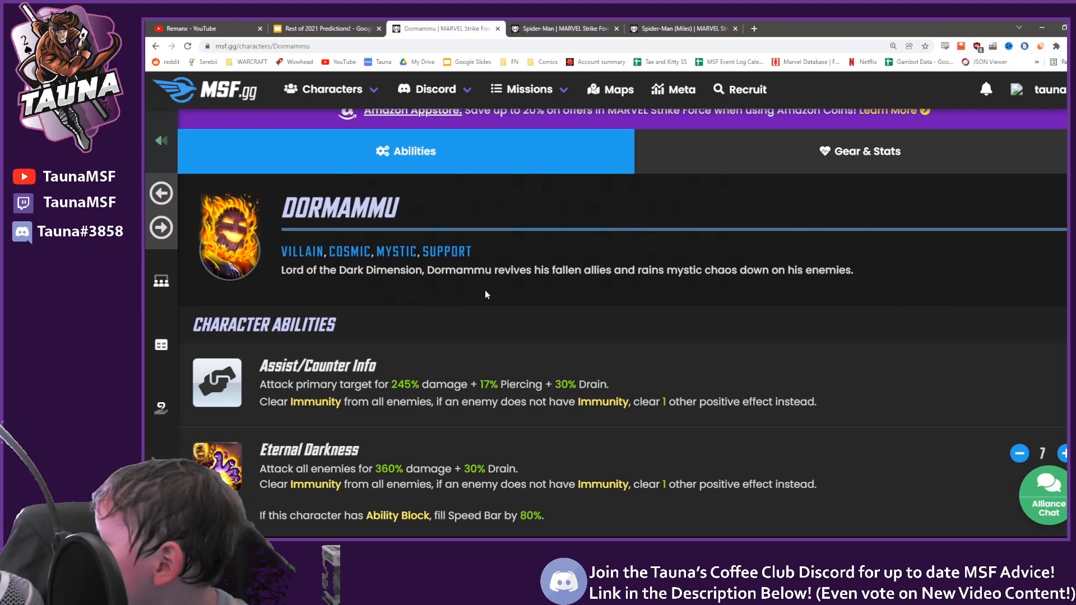
pyautogui.moveTo(748, 335)
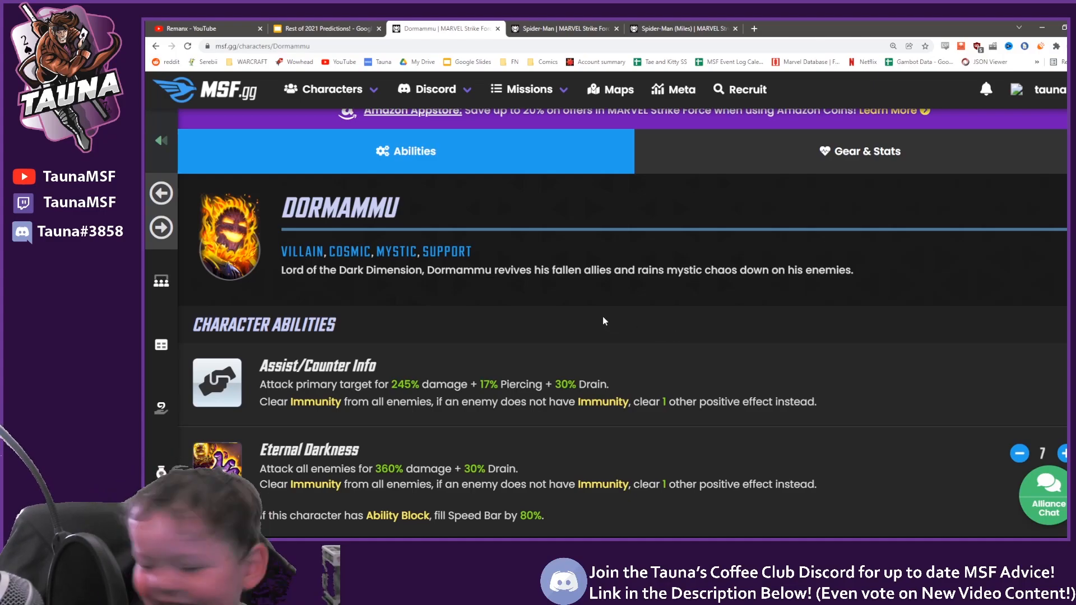
pyautogui.click(161, 193)
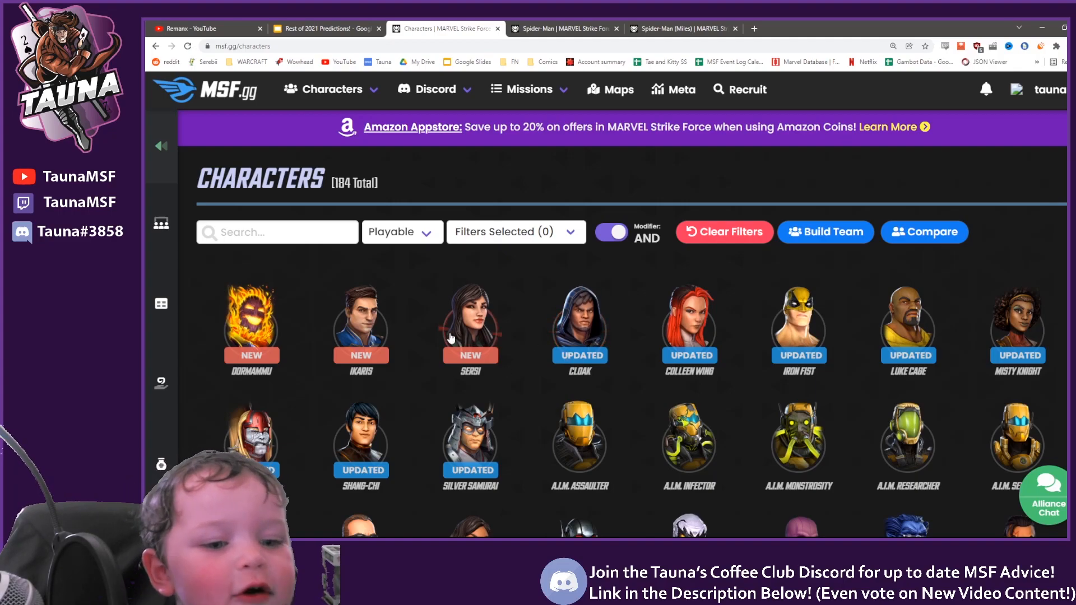
# Scroll the Characters grid to Daredevil, open his abilities page and look it over
pyautogui.click(360, 317)
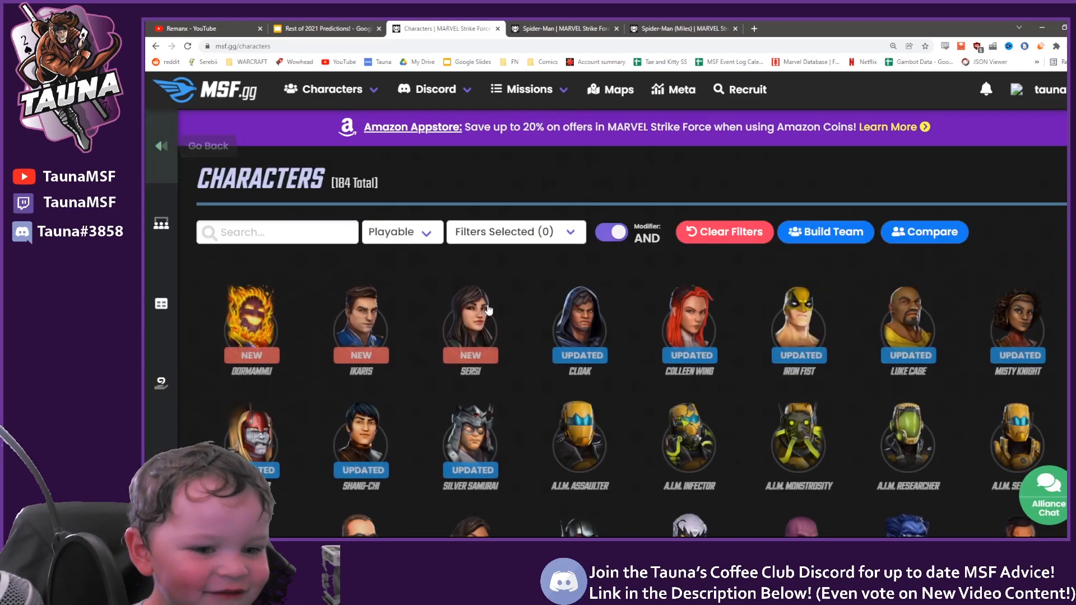
pyautogui.scroll(-3)
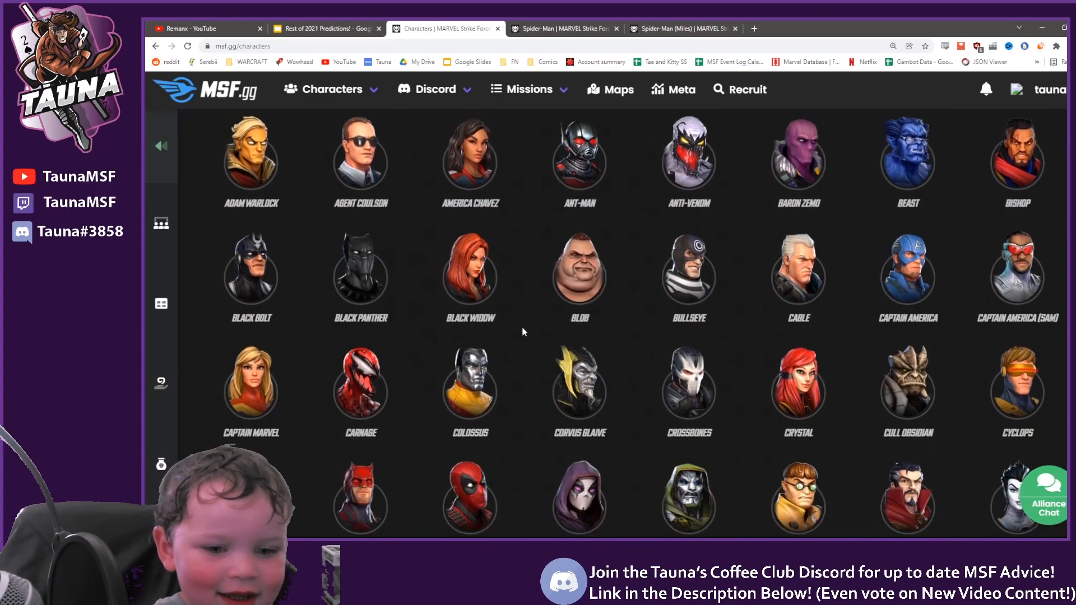
pyautogui.scroll(-3)
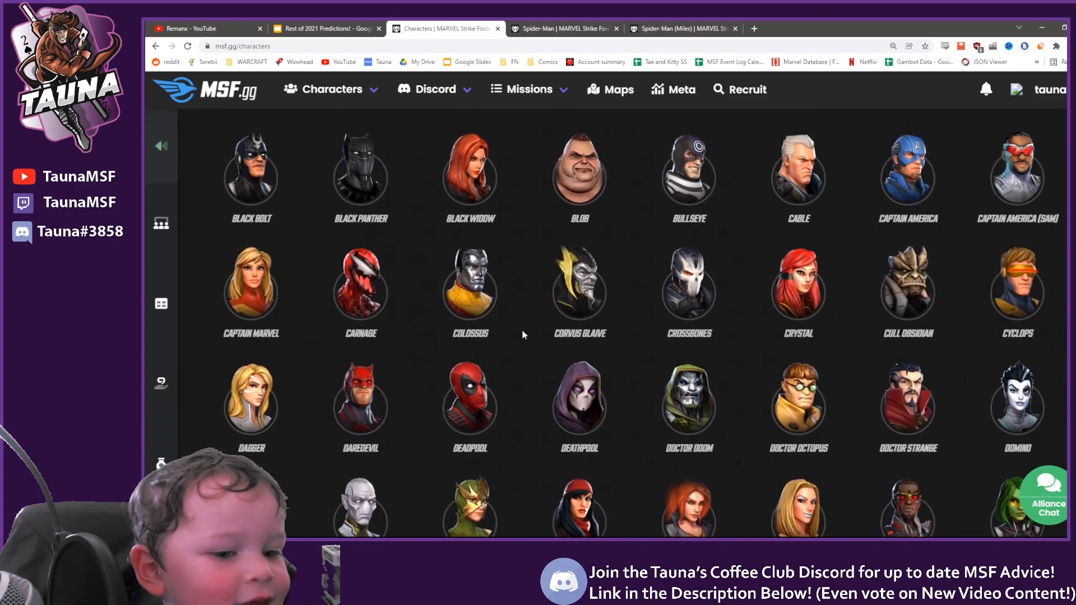
pyautogui.click(360, 398)
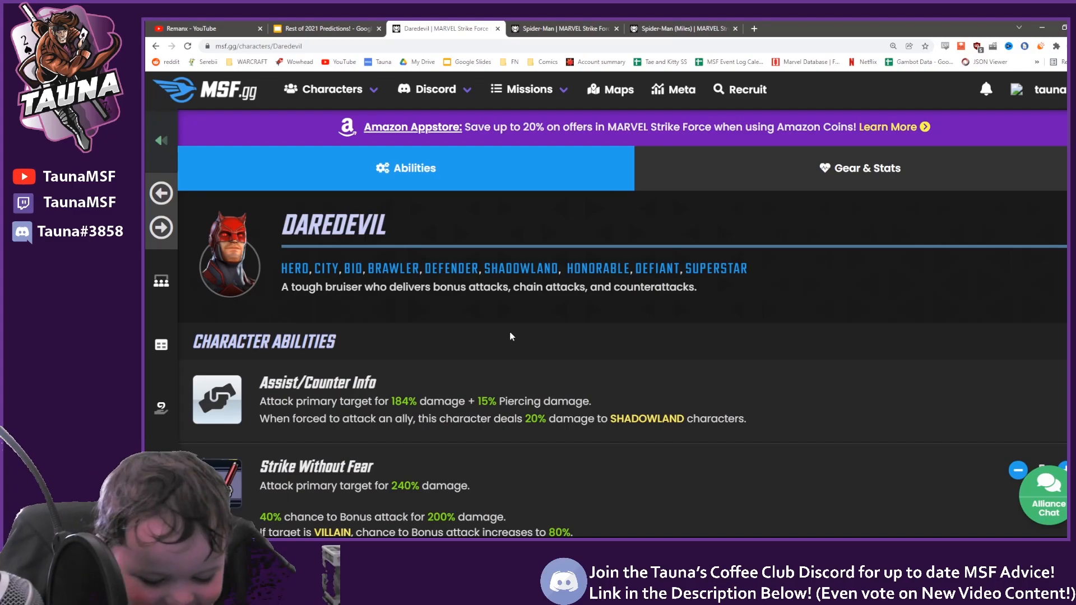
pyautogui.scroll(-3)
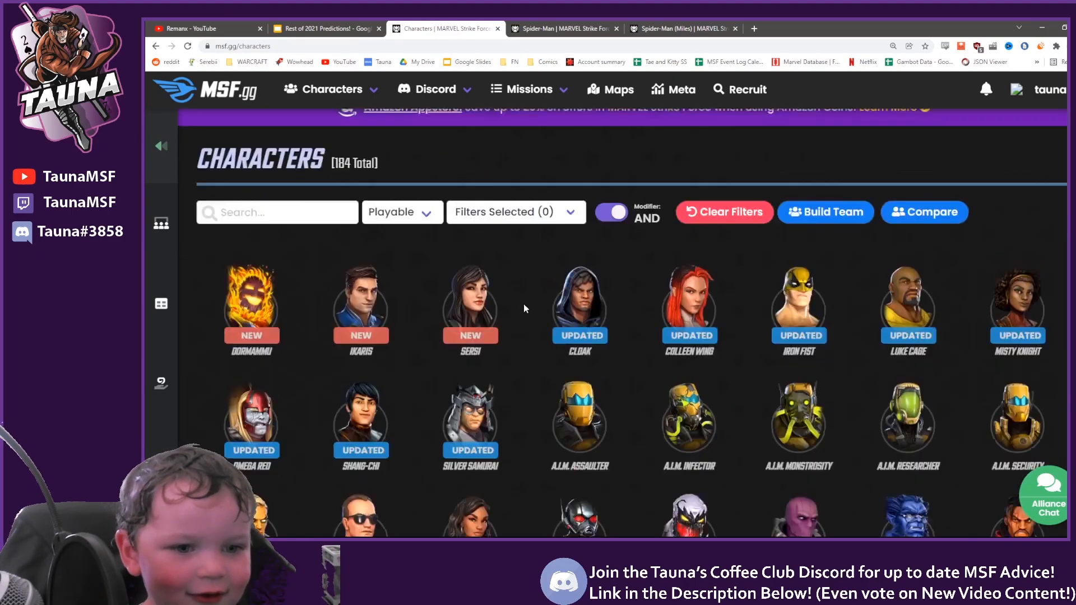
pyautogui.scroll(-3)
pyautogui.write('az')
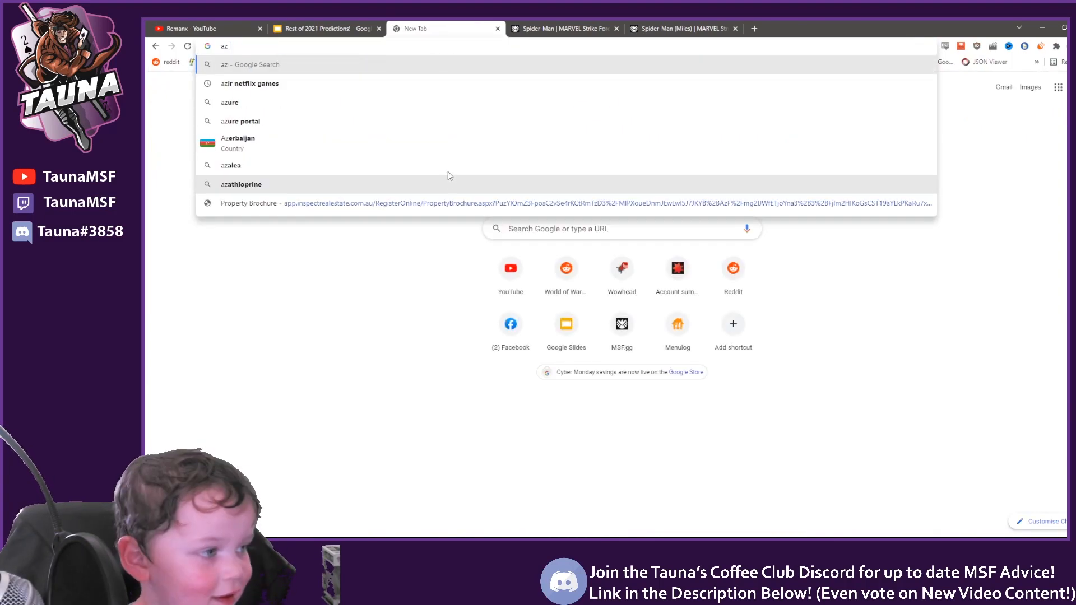
pyautogui.click(322, 28)
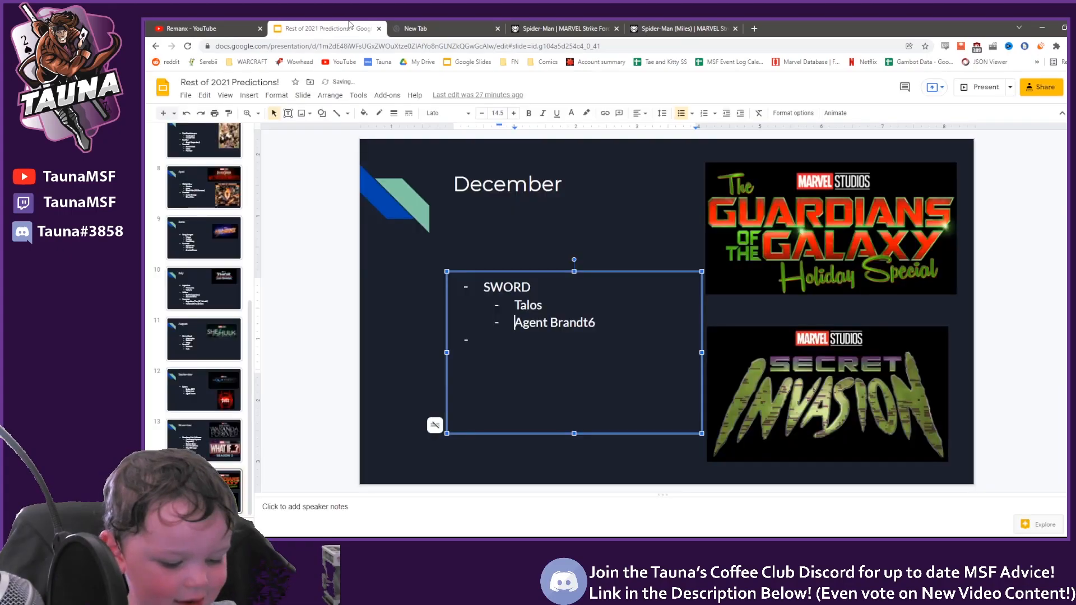
pyautogui.click(440, 28)
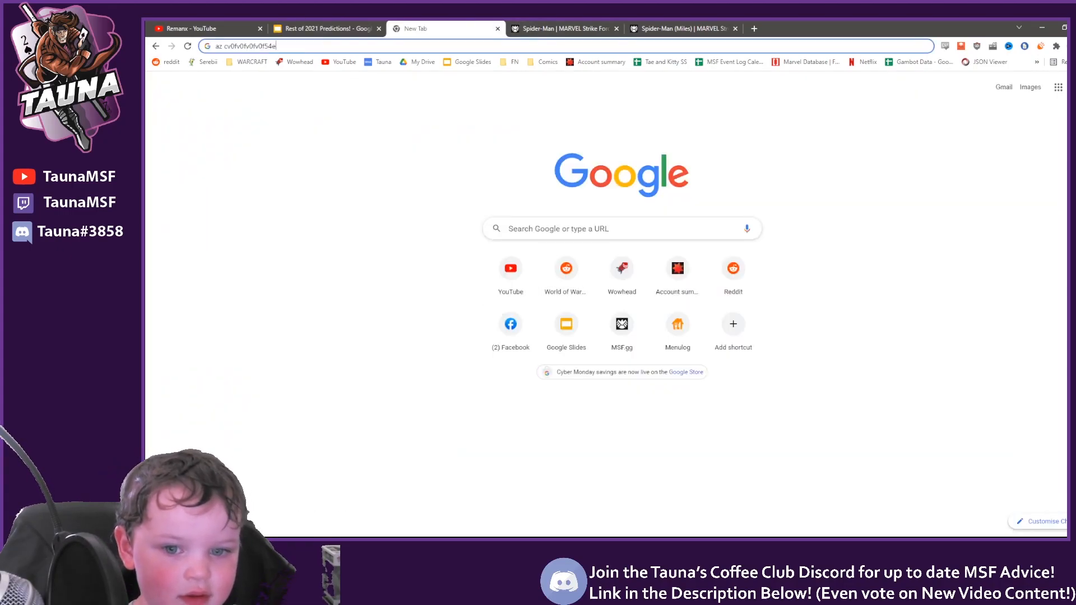
pyautogui.write(' y h \\0')
pyautogui.press('Enter')
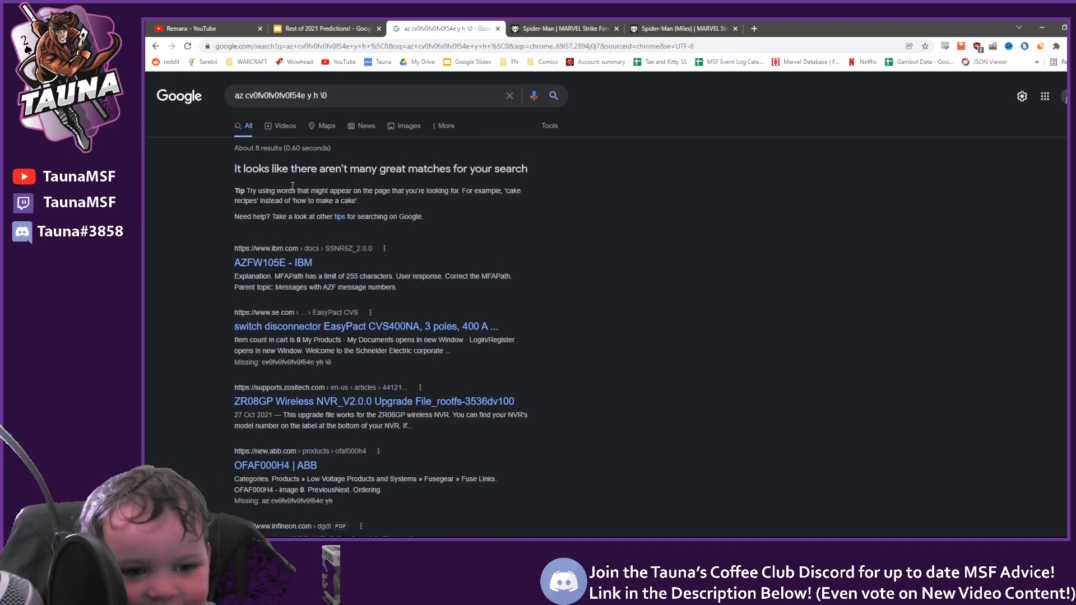
pyautogui.scroll(-3)
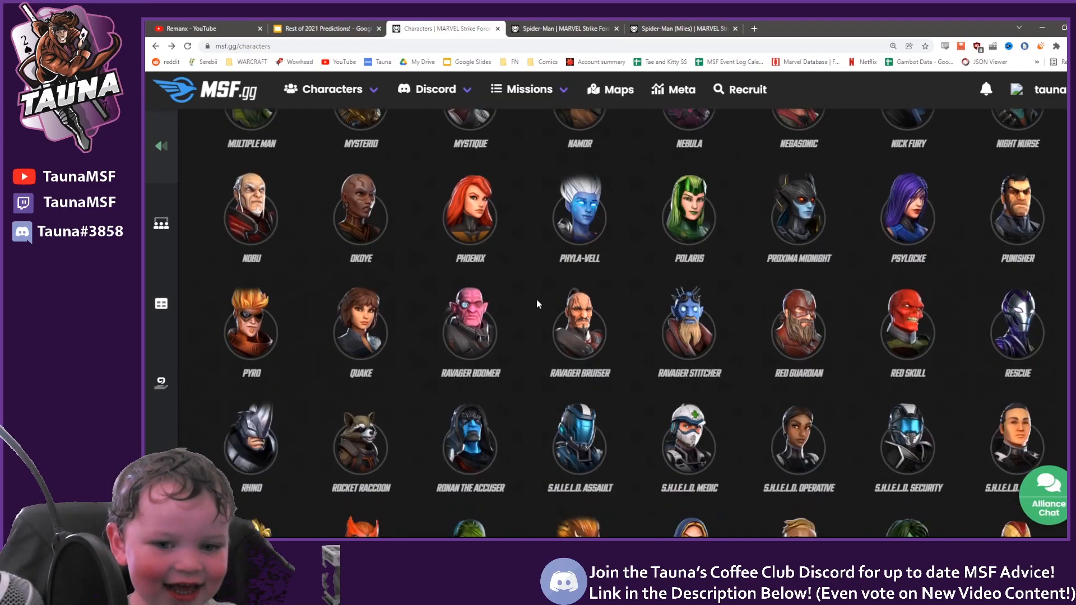
pyautogui.scroll(-3)
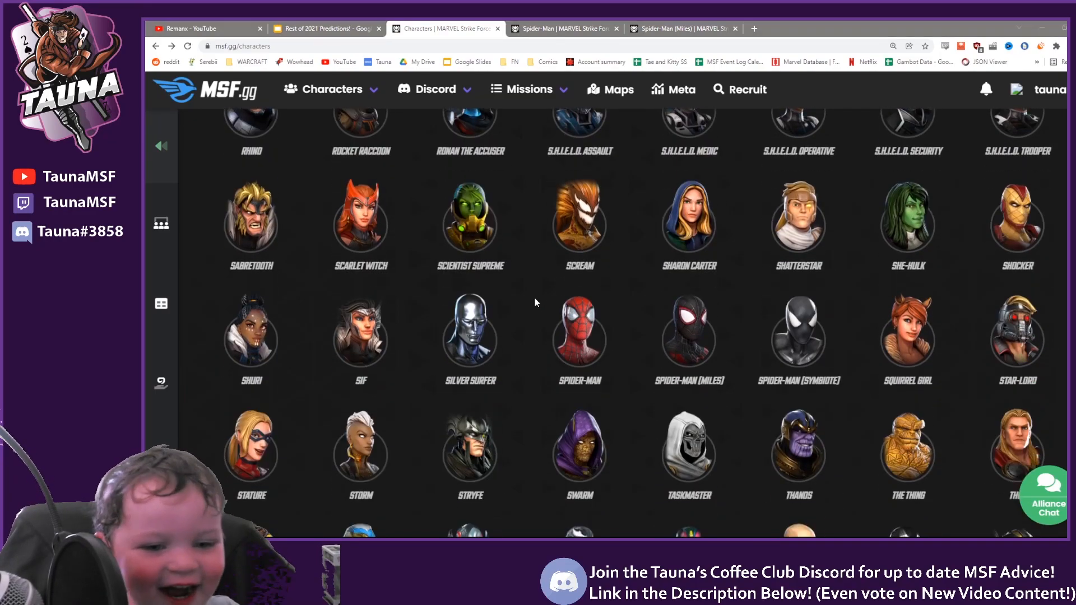
pyautogui.moveTo(623, 259)
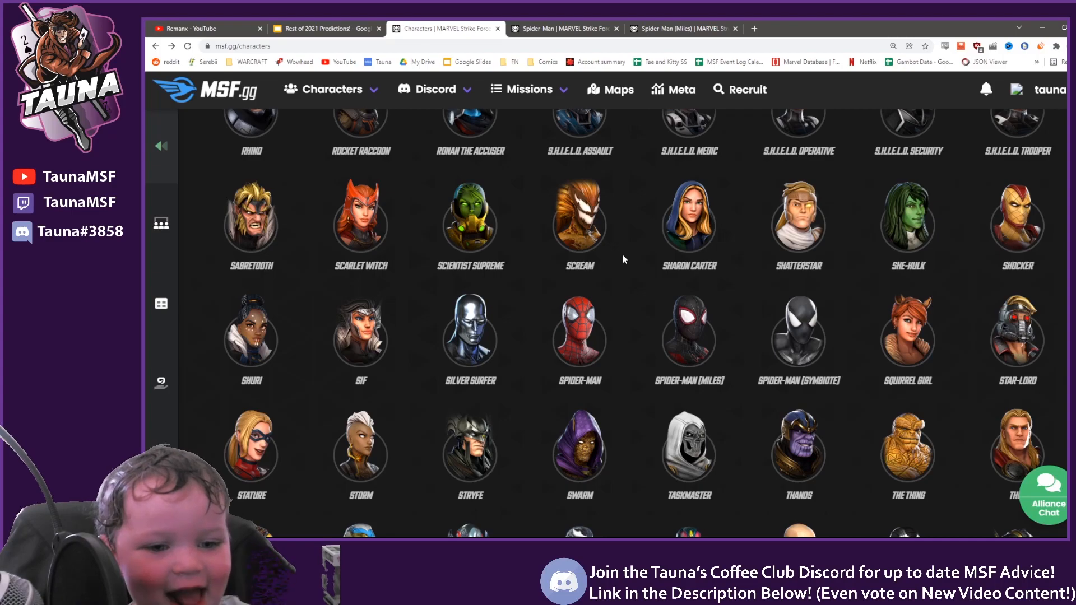
pyautogui.scroll(-3)
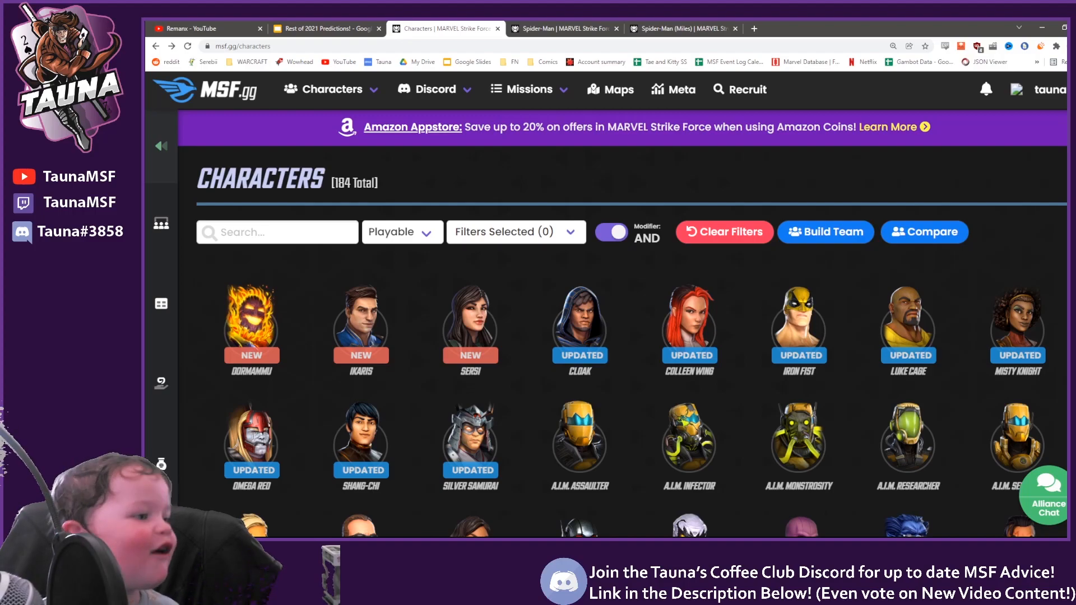
pyautogui.moveTo(930, 311)
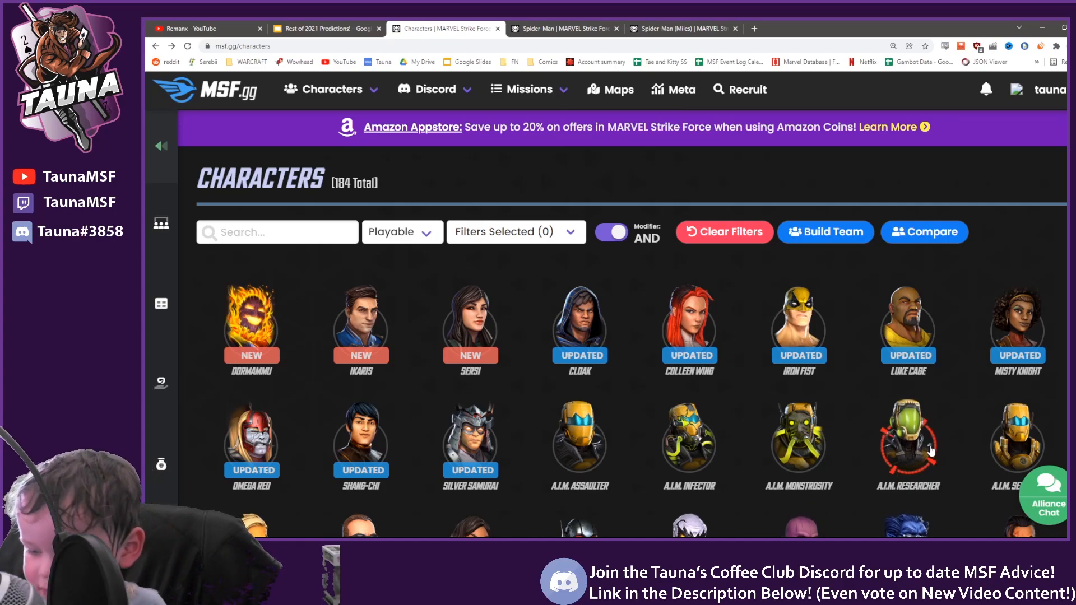
pyautogui.moveTo(864, 456)
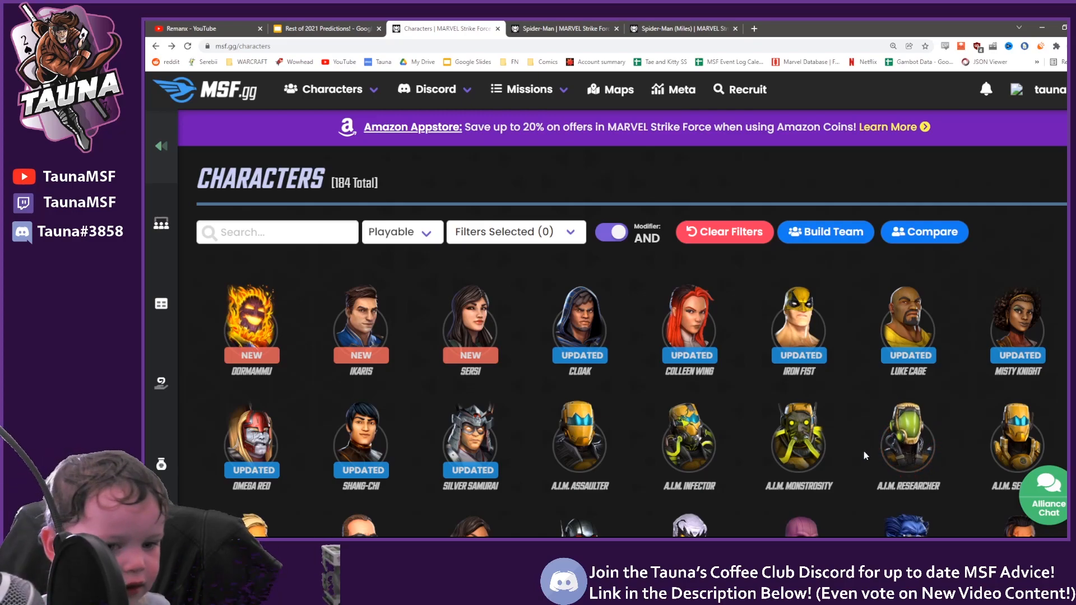
pyautogui.moveTo(847, 439)
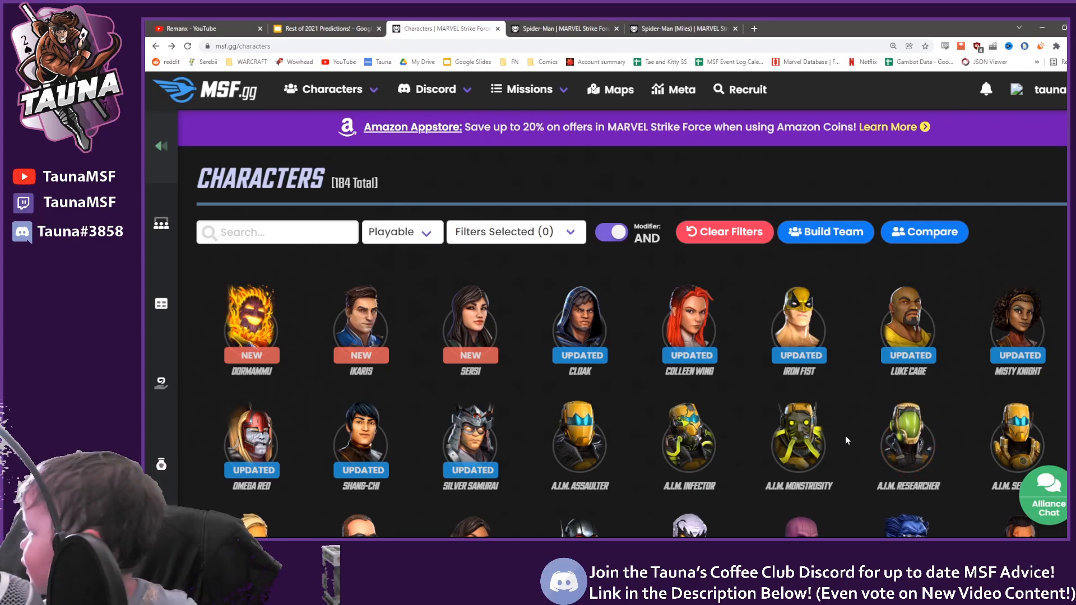
pyautogui.moveTo(648, 509)
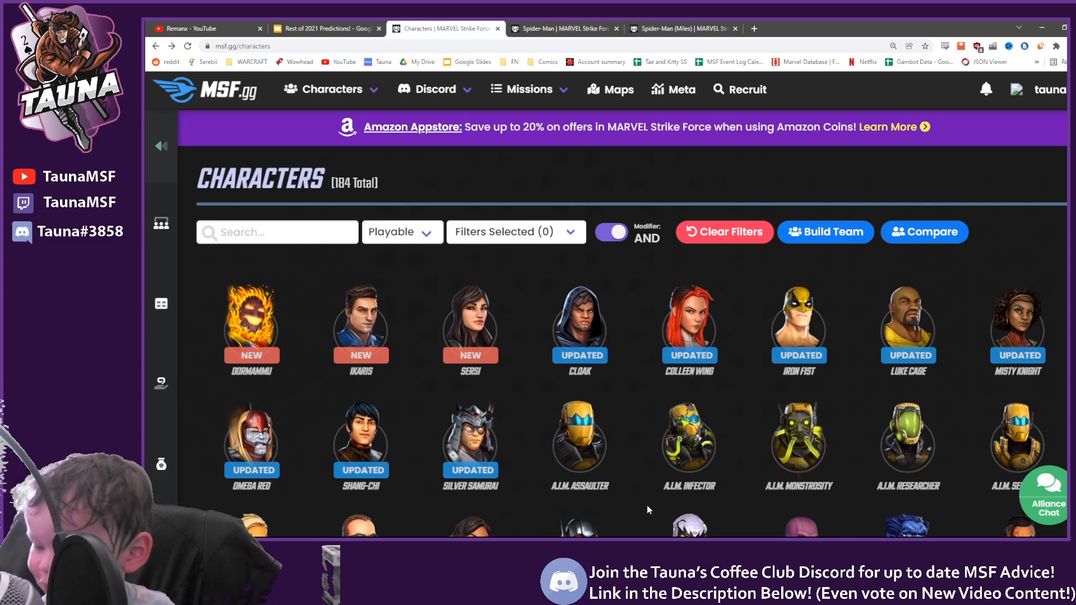